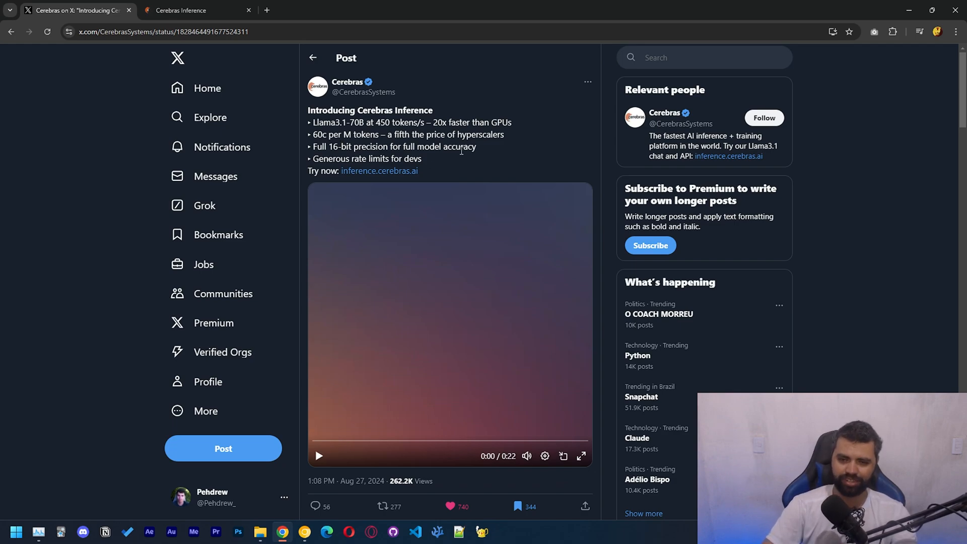
mouse_move(466, 165)
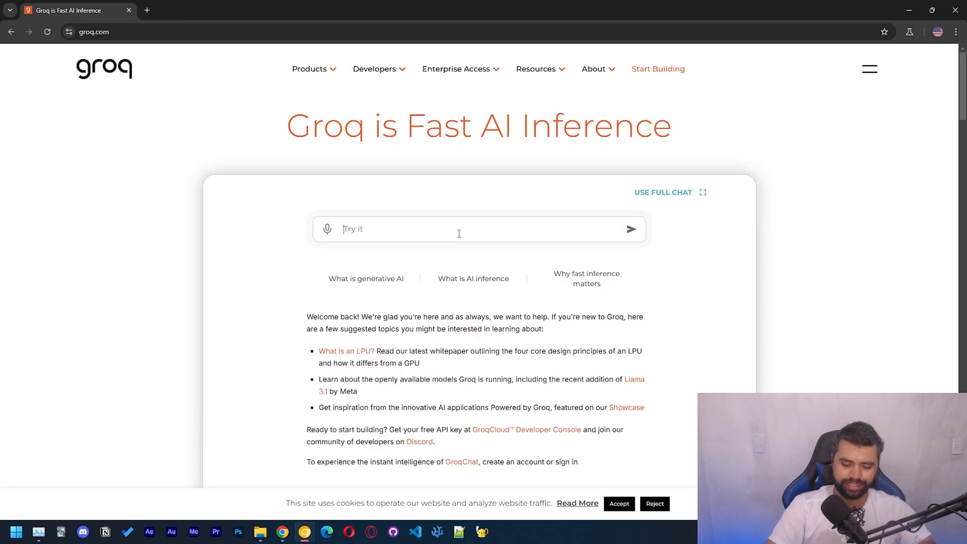
Step: Ask Groq to 'write a hello program in C' and expand the 1200 T/s reply to full chat
text(write a hello)
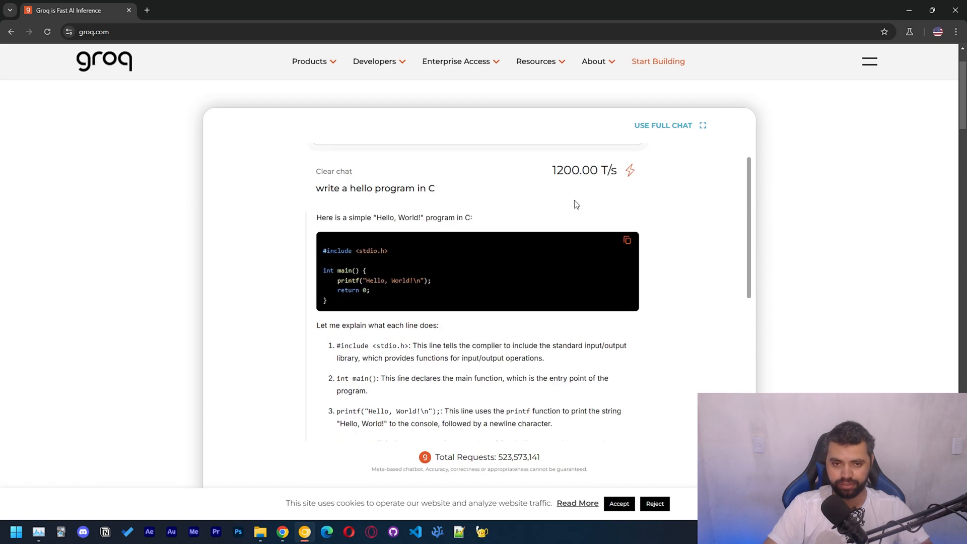
click(669, 125)
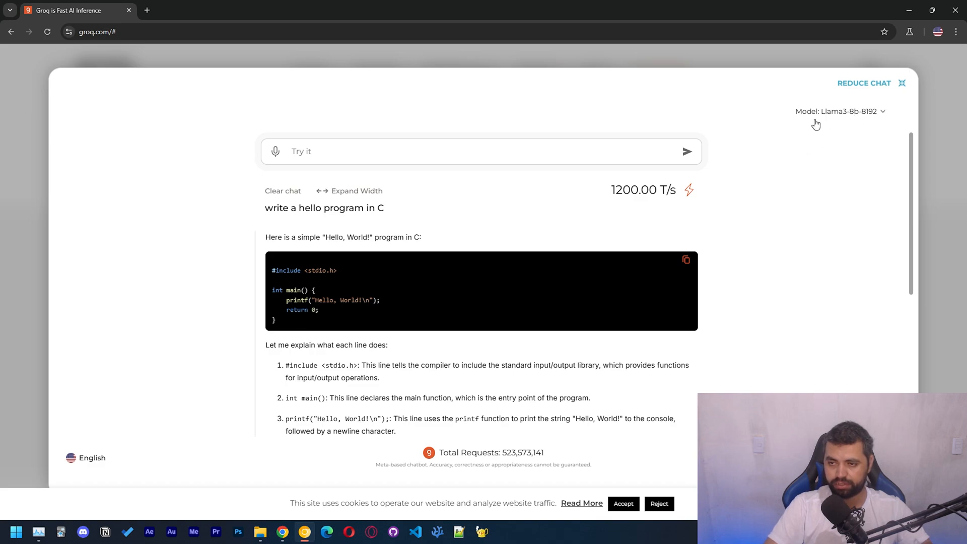
Step: Ask Groq to 'write a snake game in python' and read through the Pygame code at 1200 T/s
click(370, 152)
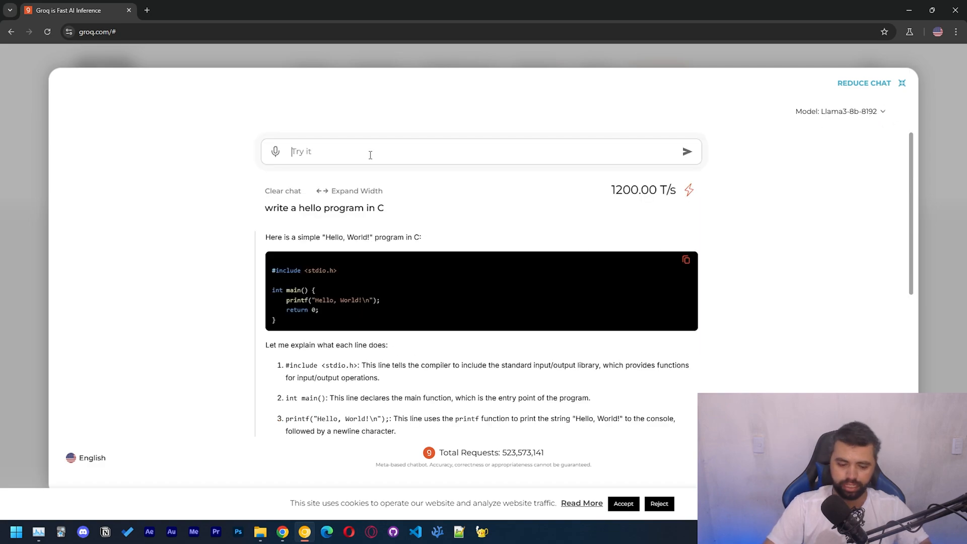
text(write a snake game in python)
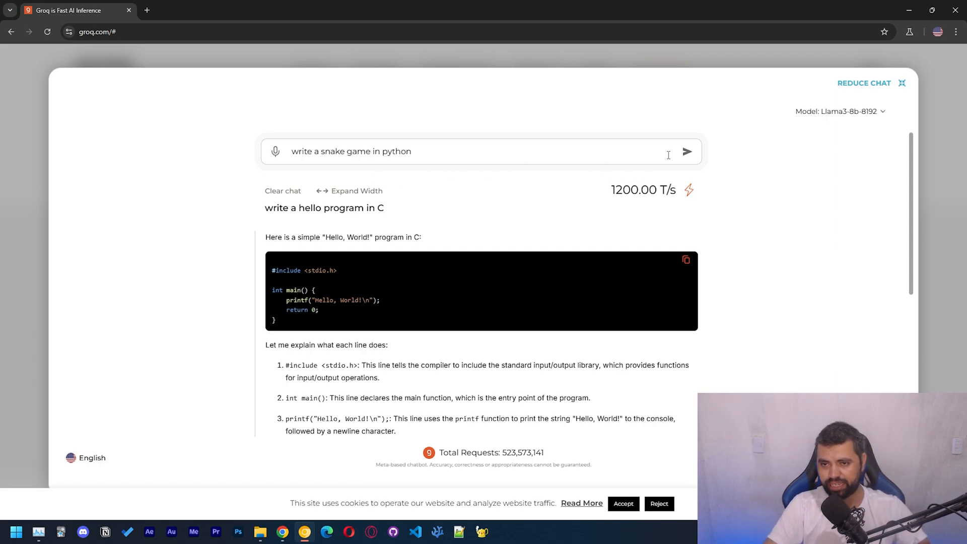
scroll(down, 3)
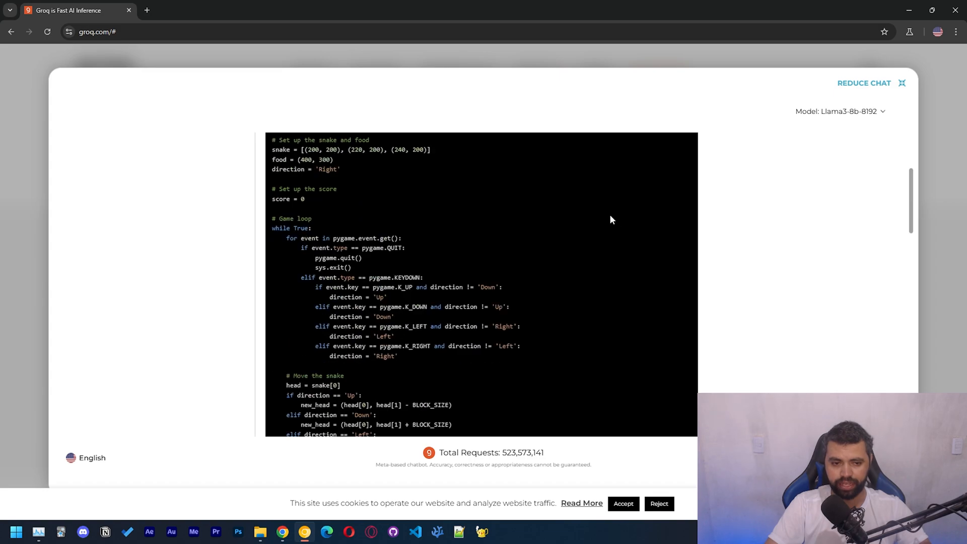
scroll(down, 3)
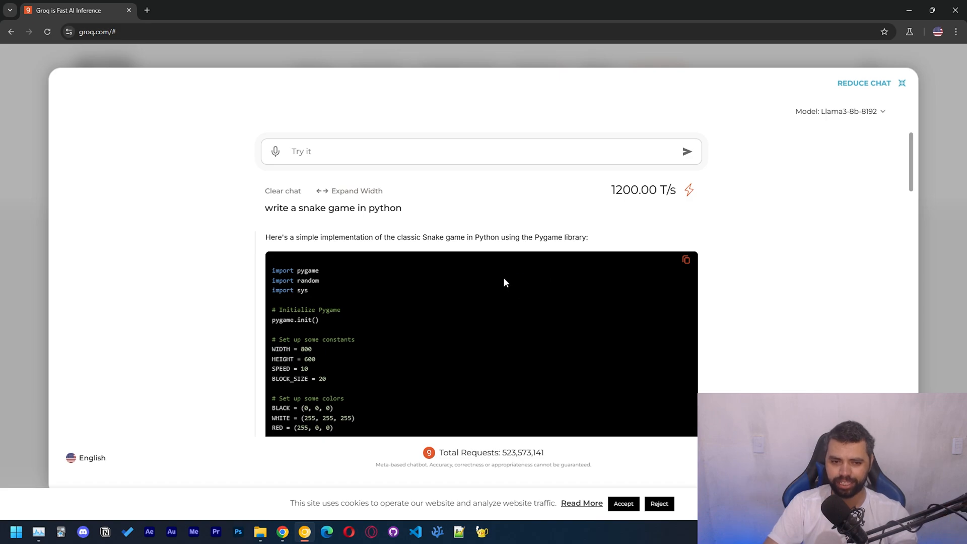
mouse_move(490, 262)
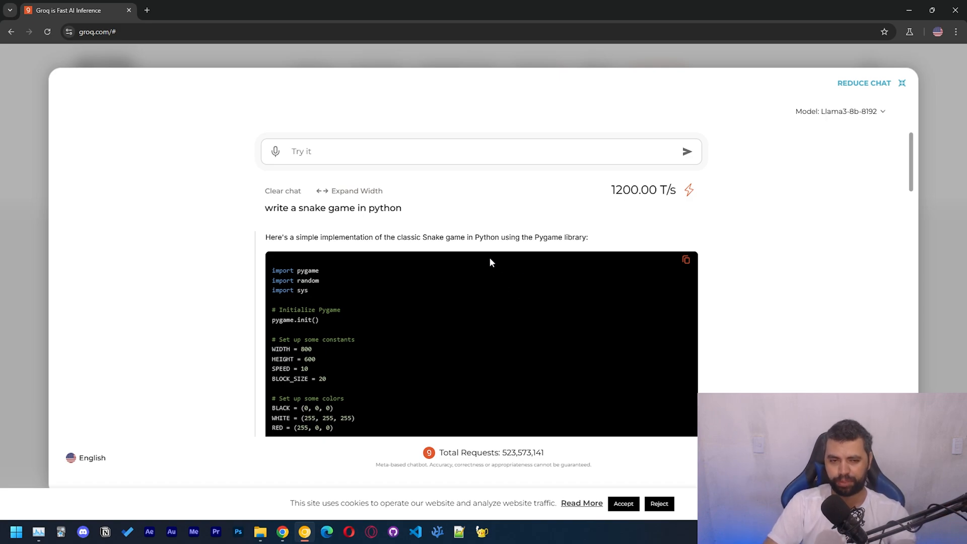
mouse_move(492, 273)
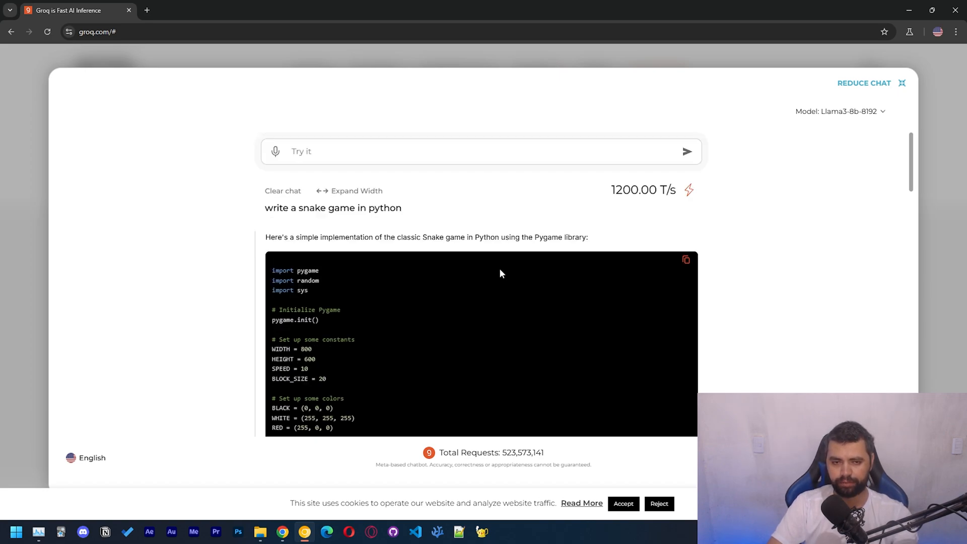
mouse_move(490, 293)
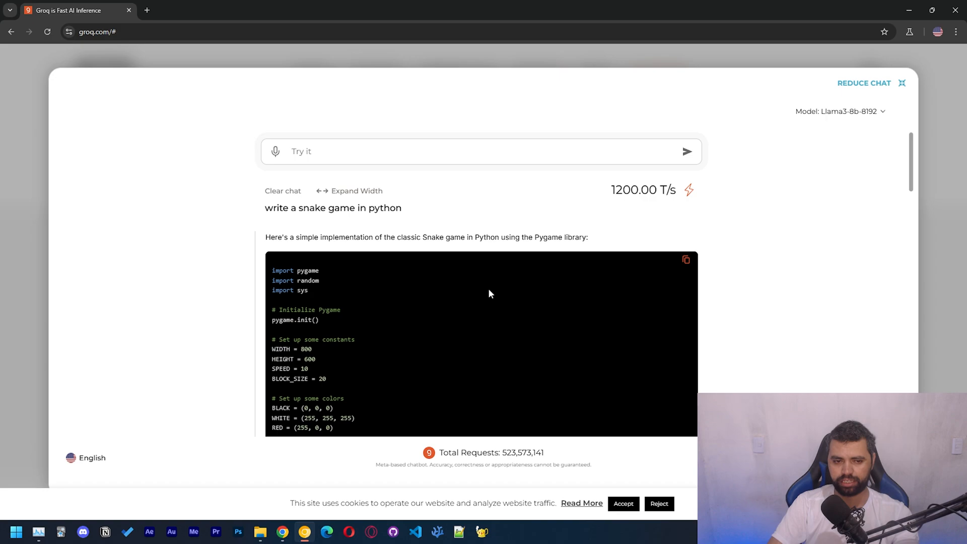
mouse_move(483, 301)
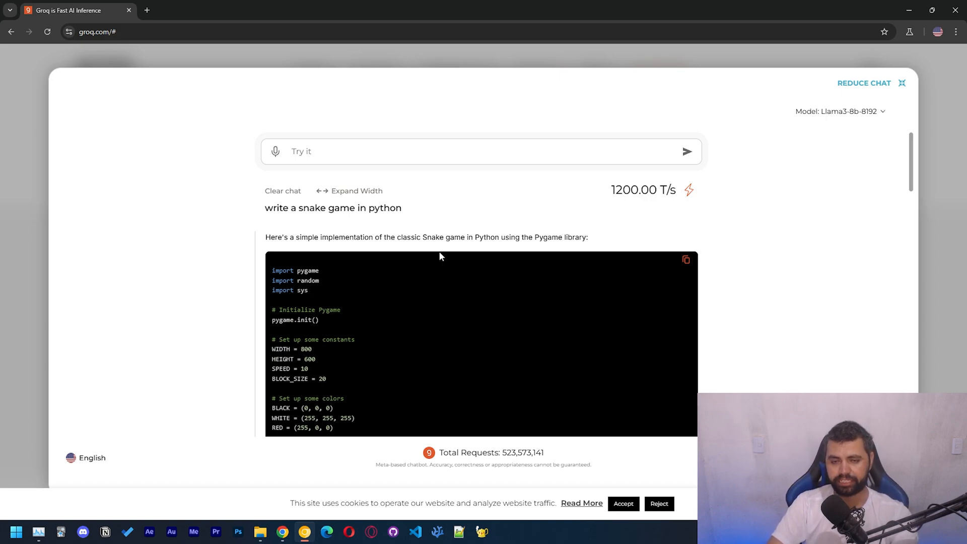
mouse_move(333, 236)
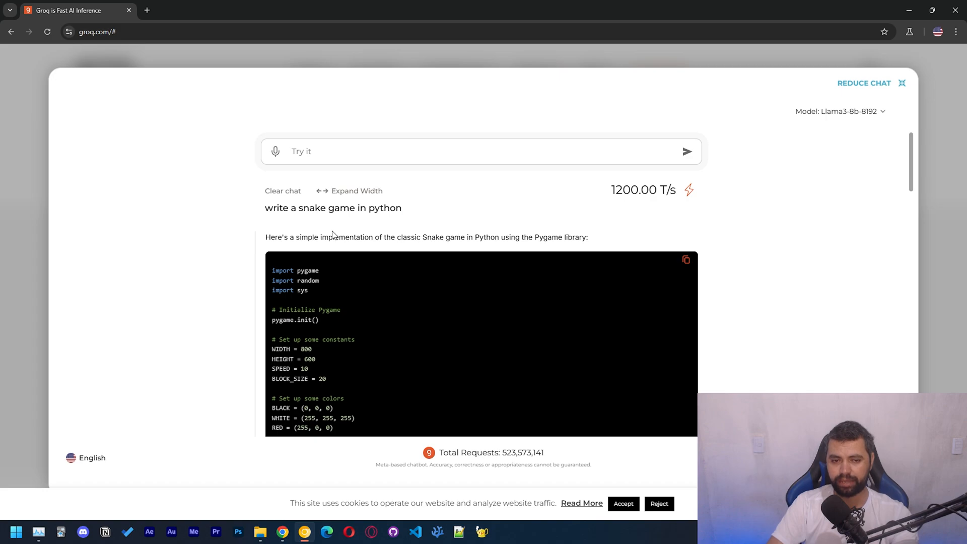
scroll(down, 3)
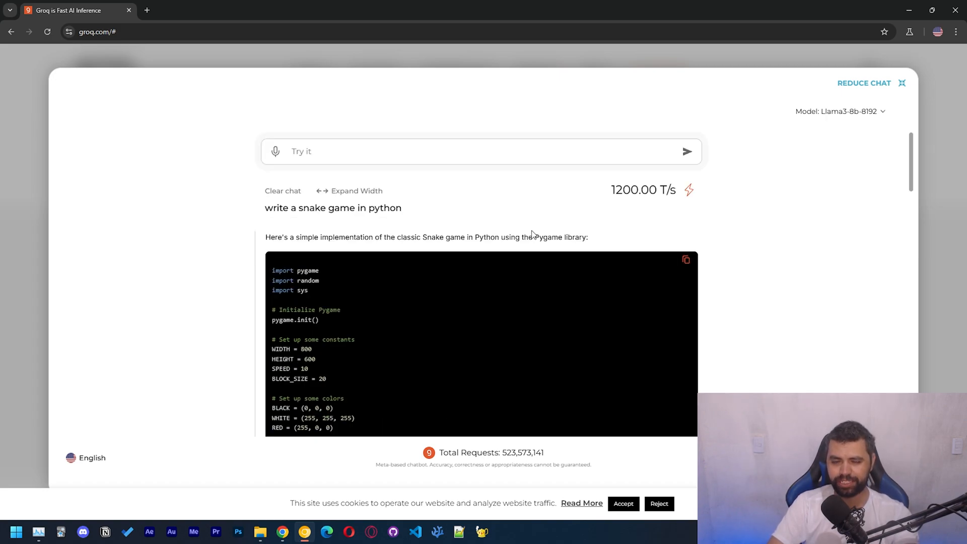
mouse_move(532, 236)
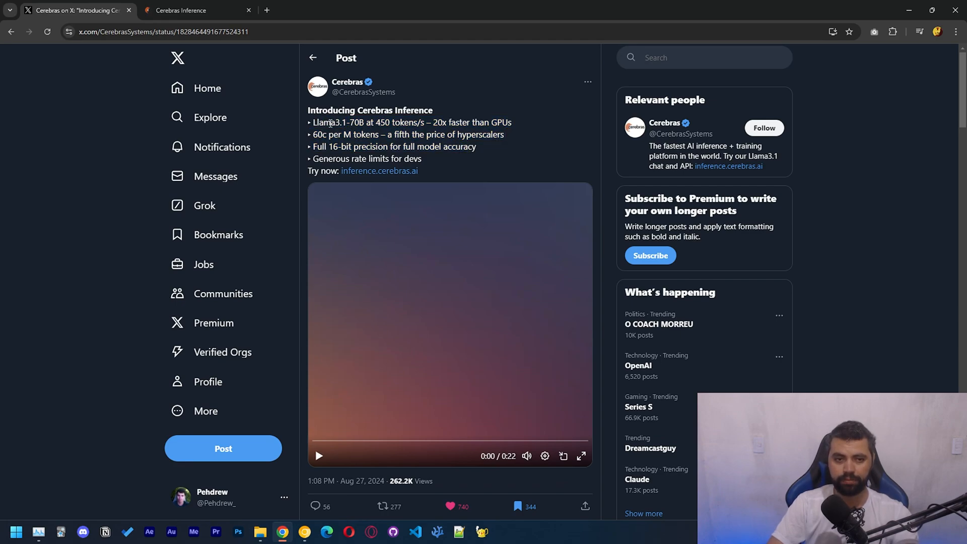
mouse_move(369, 127)
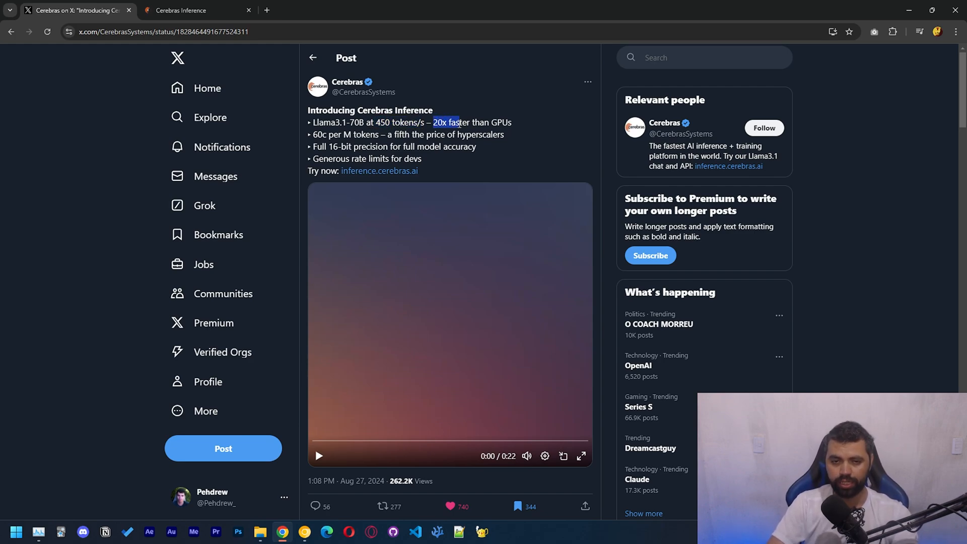
click(532, 133)
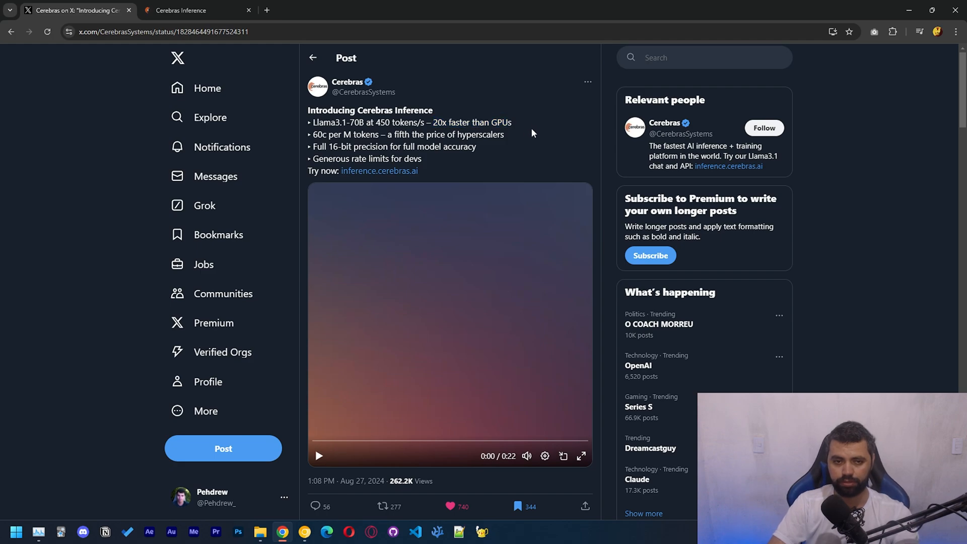
double_click(316, 134)
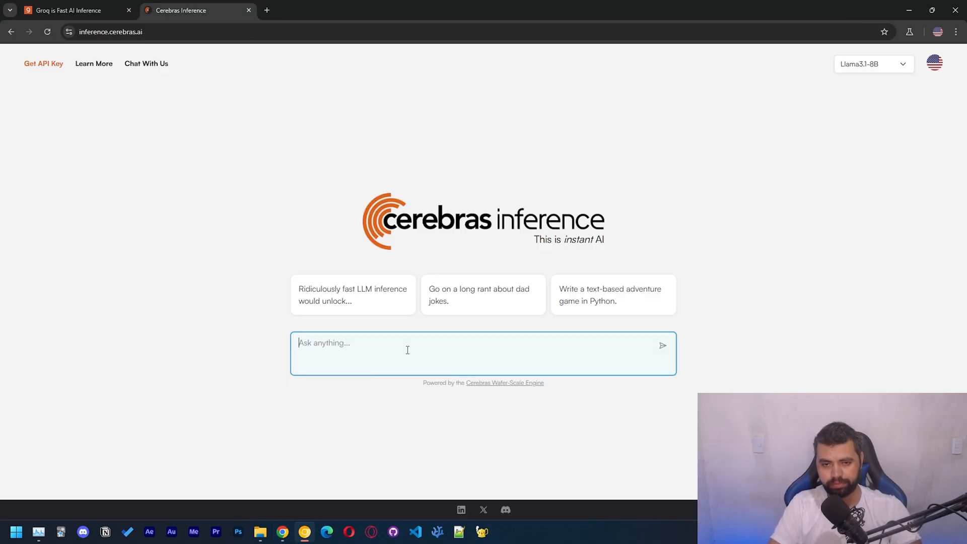
Step: Ask Cerebras to 'write me a python snake game' and read the 1828 T/s reply
text(write me a)
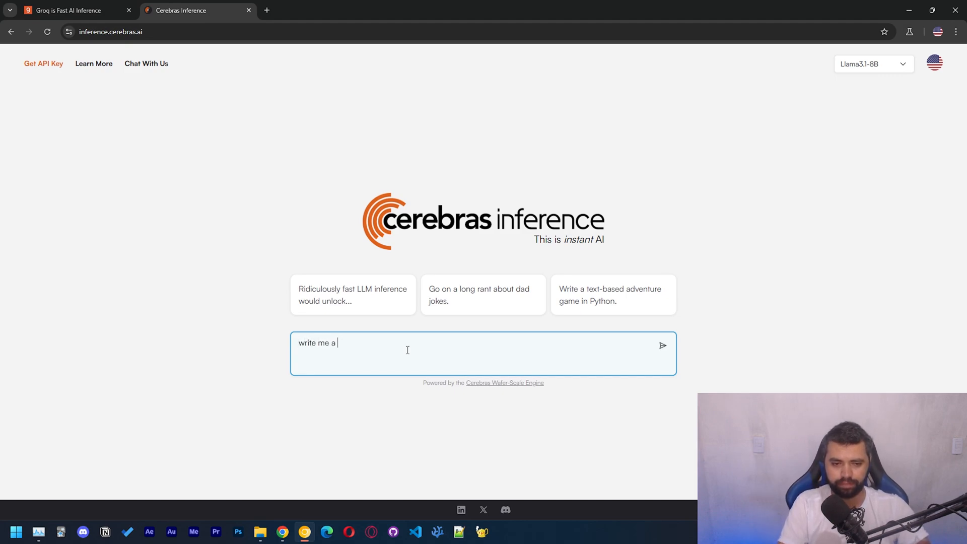
text(python snake fa)
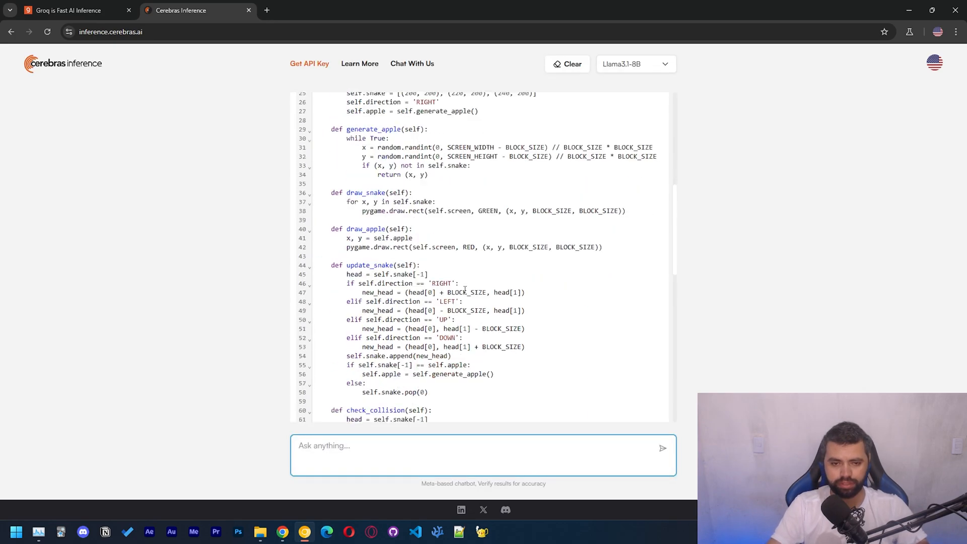
scroll(down, 3)
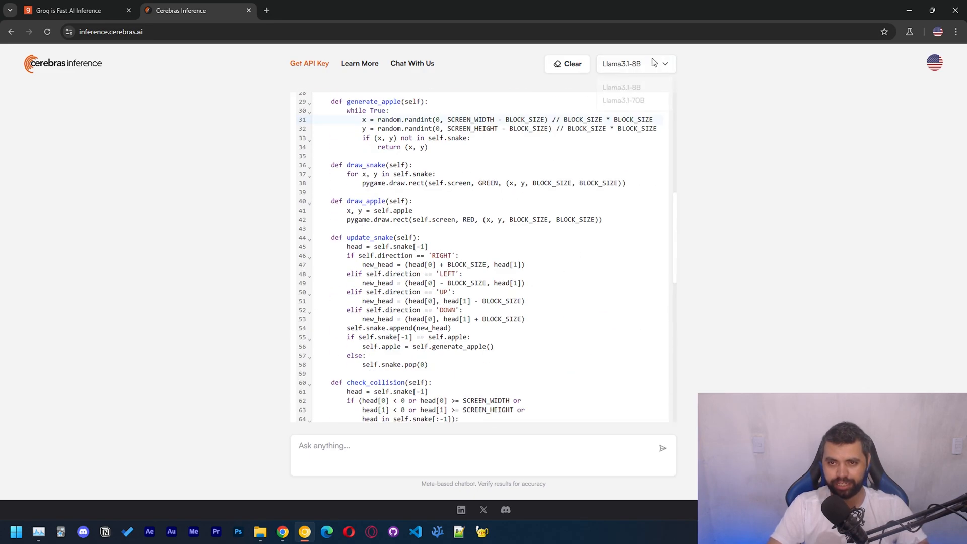
Step: Check the model list, keep Llama3.1-8B, and return to the Groq chat
click(636, 64)
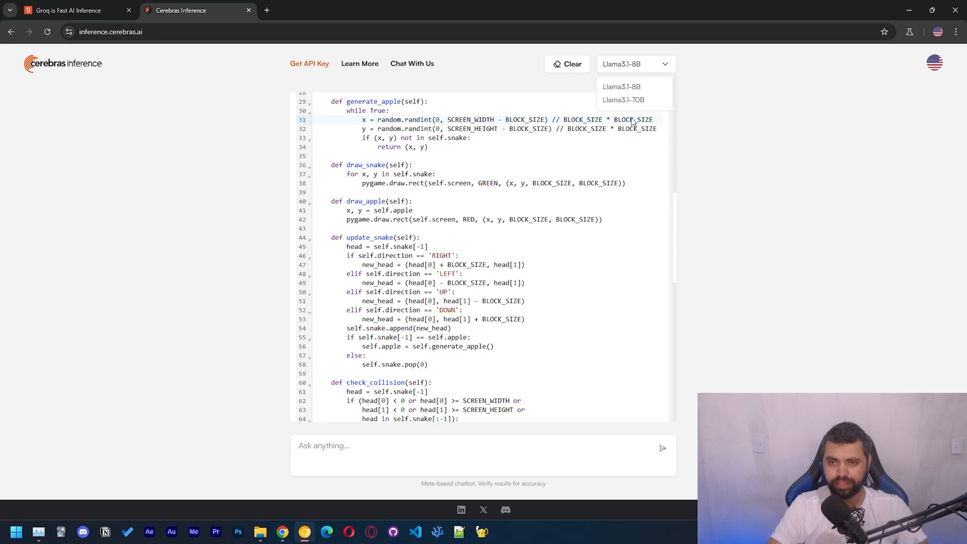
click(435, 174)
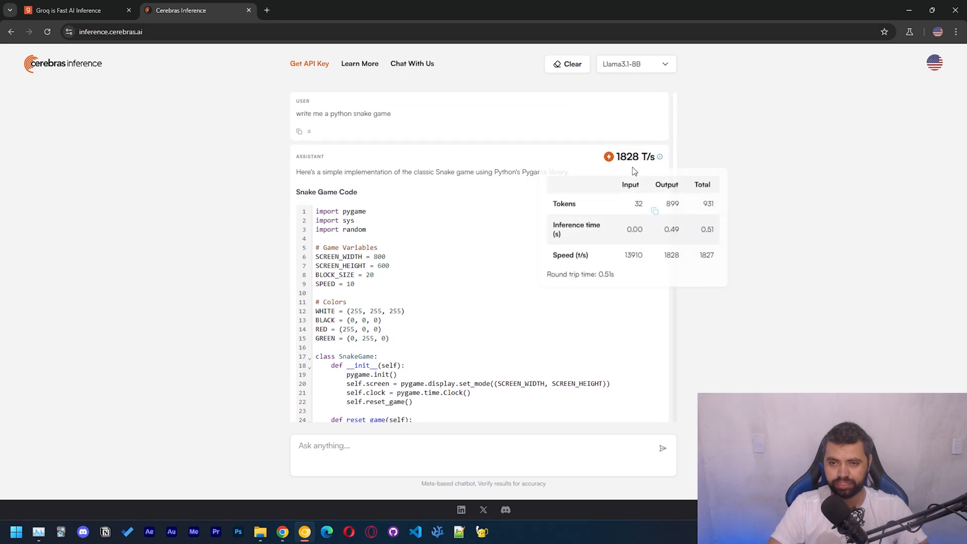
click(73, 10)
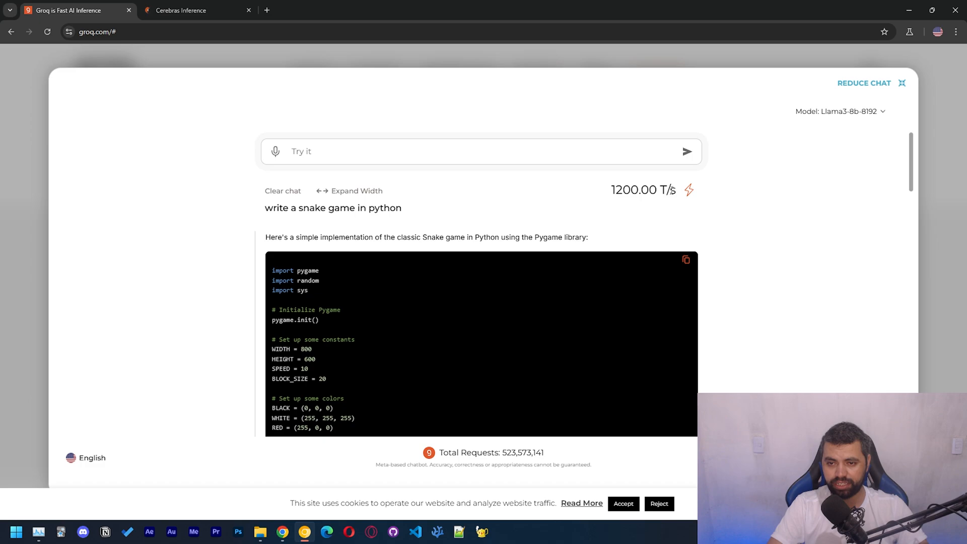
mouse_move(645, 171)
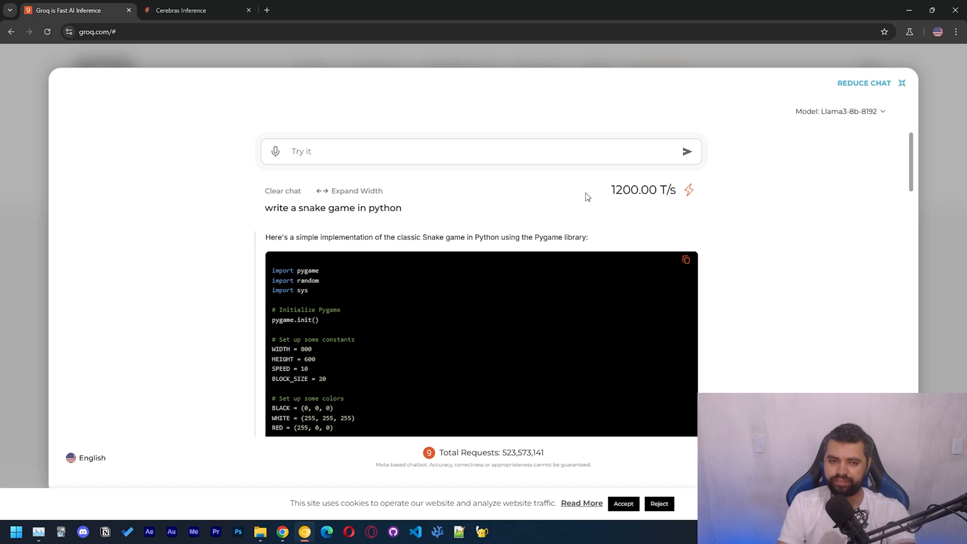
Step: Review Groq's snake game answer with the model switched to Llama3-70b-8192
scroll(down, 3)
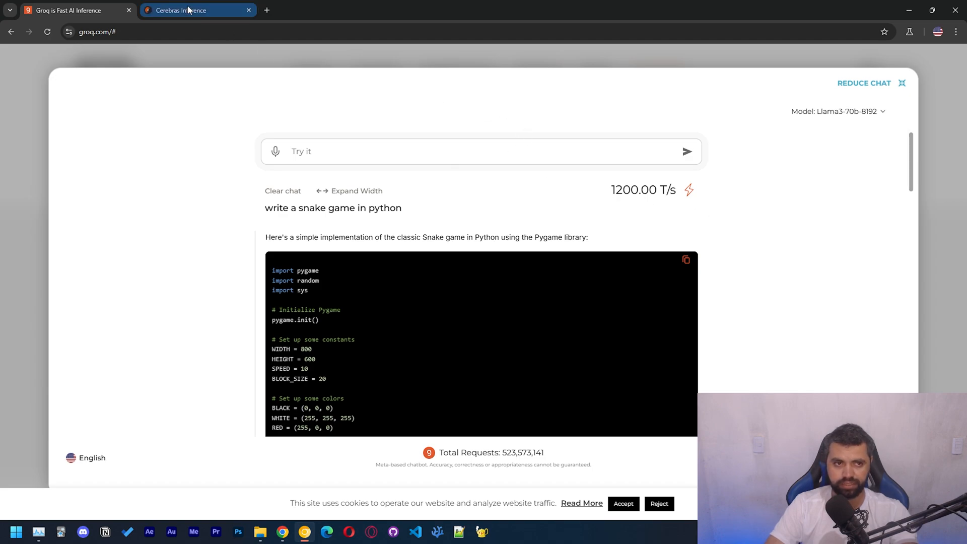
Step: Ask Groq's Llama3-70b to 'write a long story about the moon.' and read the 310.45 T/s story
click(68, 10)
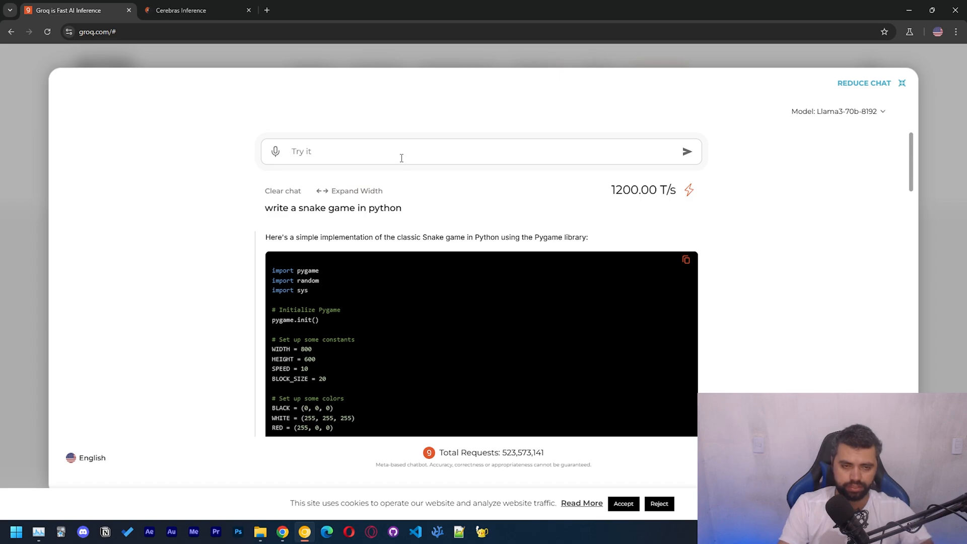
text(write a long story about the moon.)
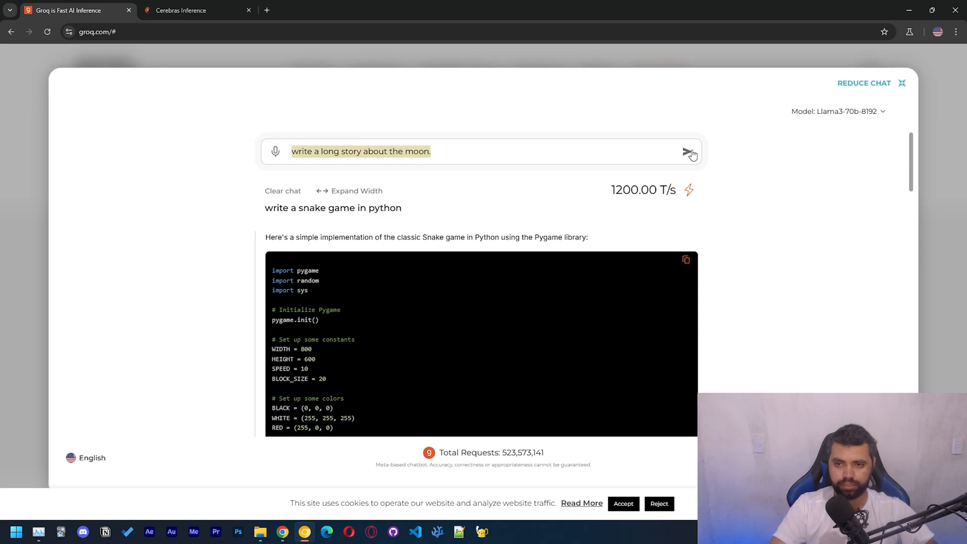
click(180, 10)
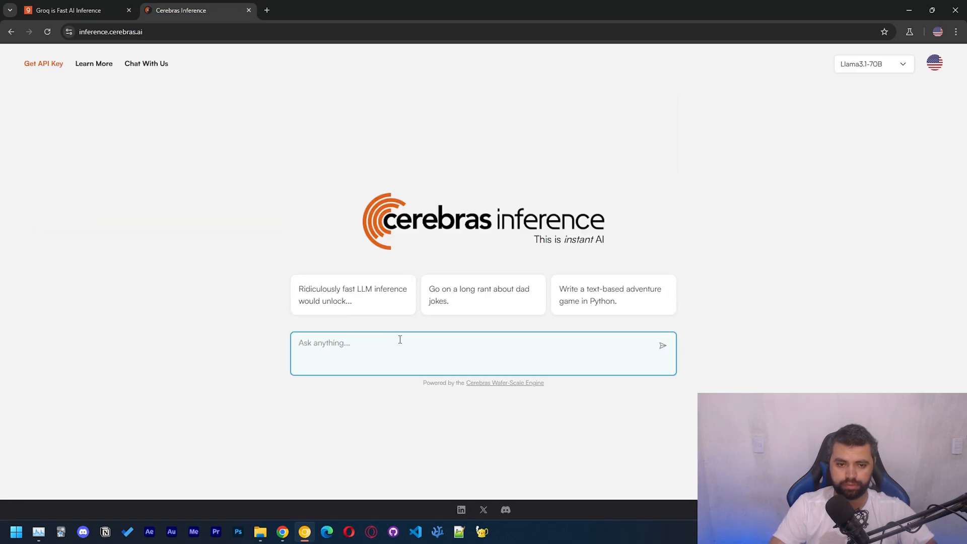
click(70, 10)
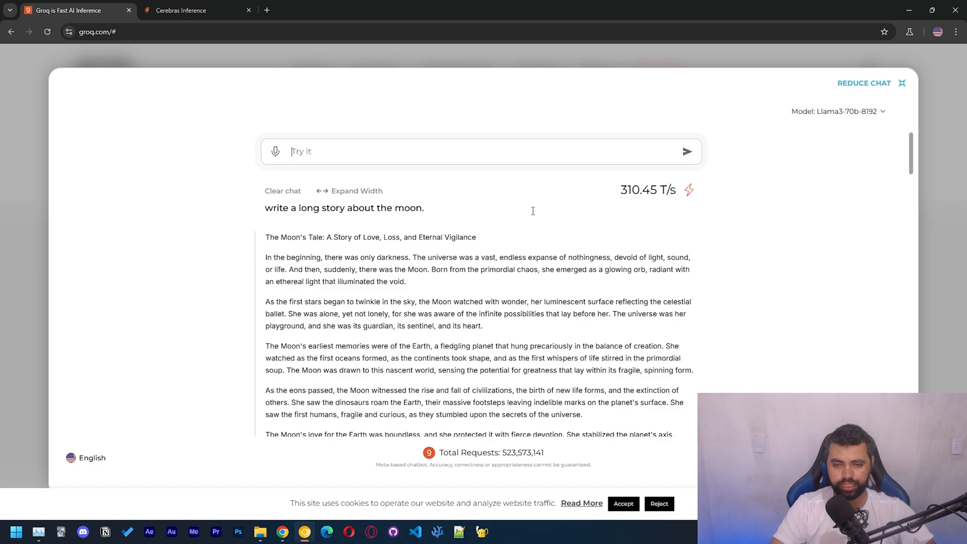
mouse_move(491, 216)
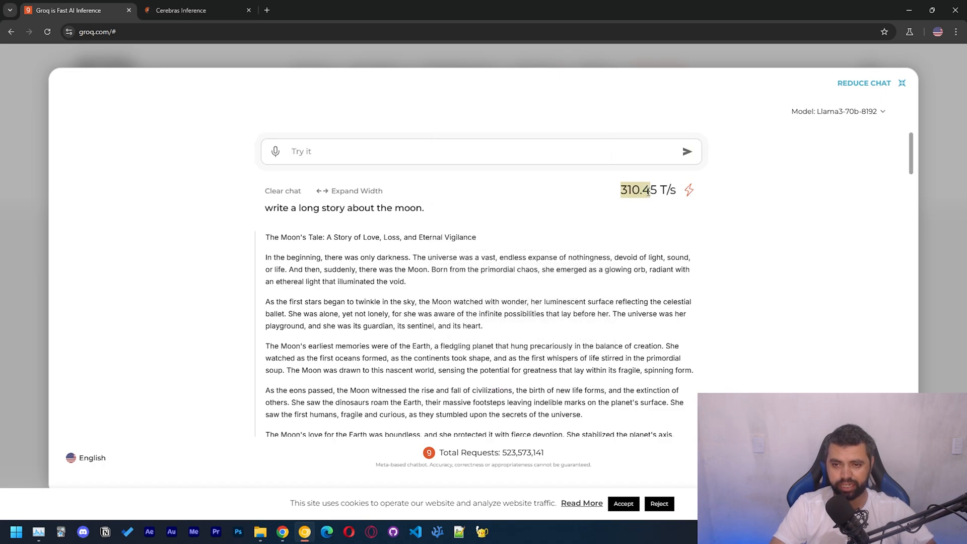
scroll(down, 3)
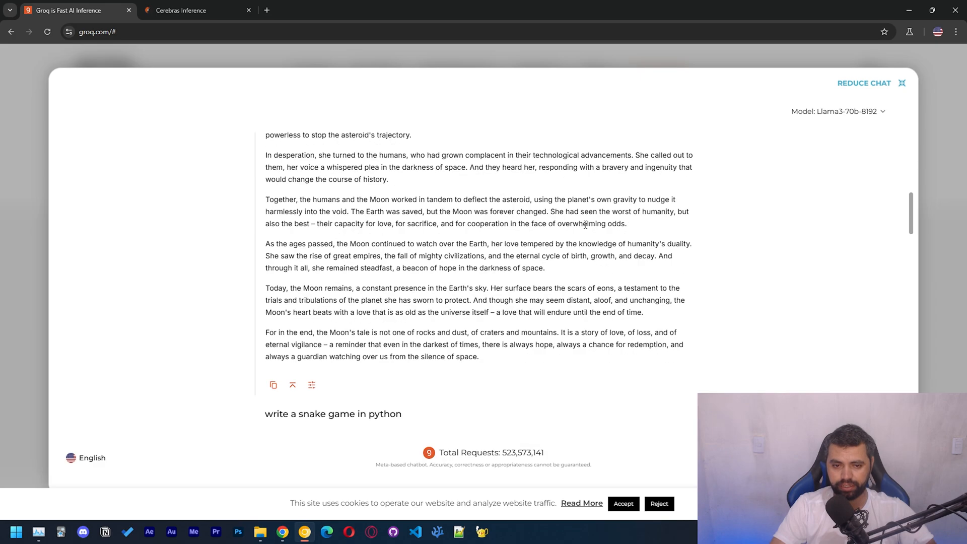
Step: Compare in Cerebras the Llama3.1-70B moon story at 441 T/s, selecting the tides paragraph
click(180, 10)
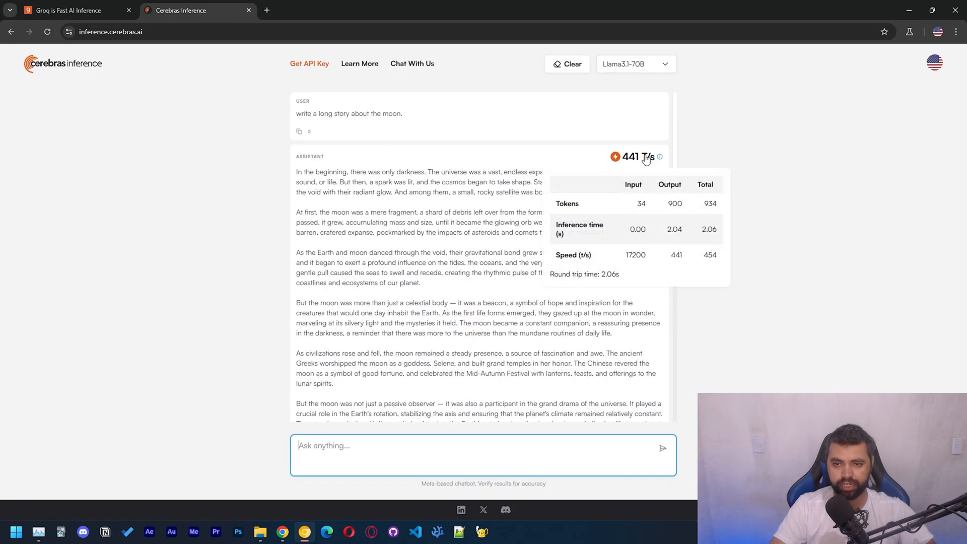
click(71, 10)
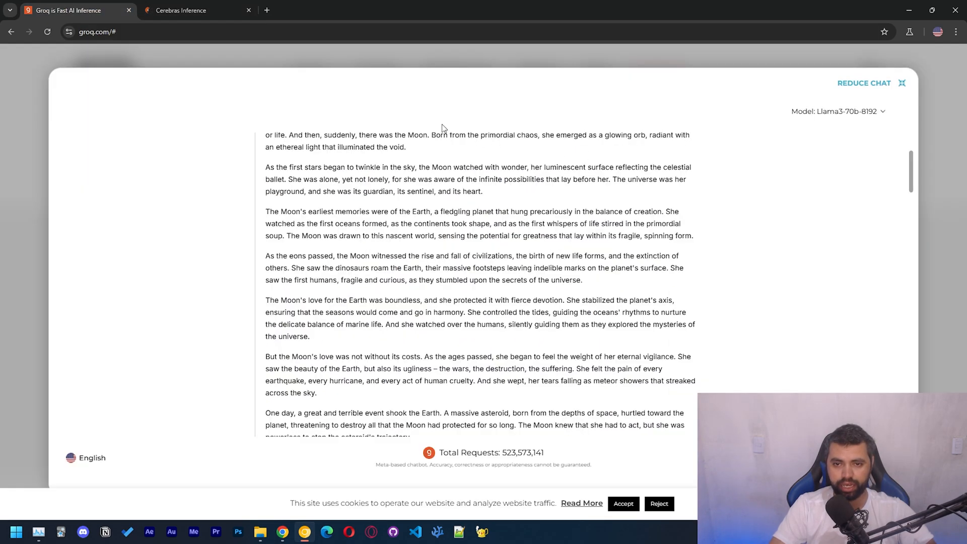
click(180, 10)
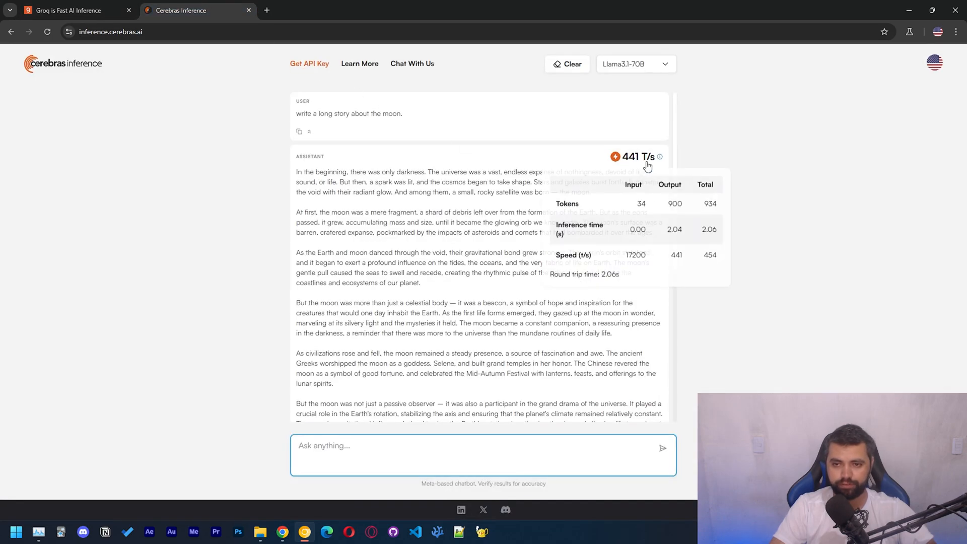
scroll(down, 3)
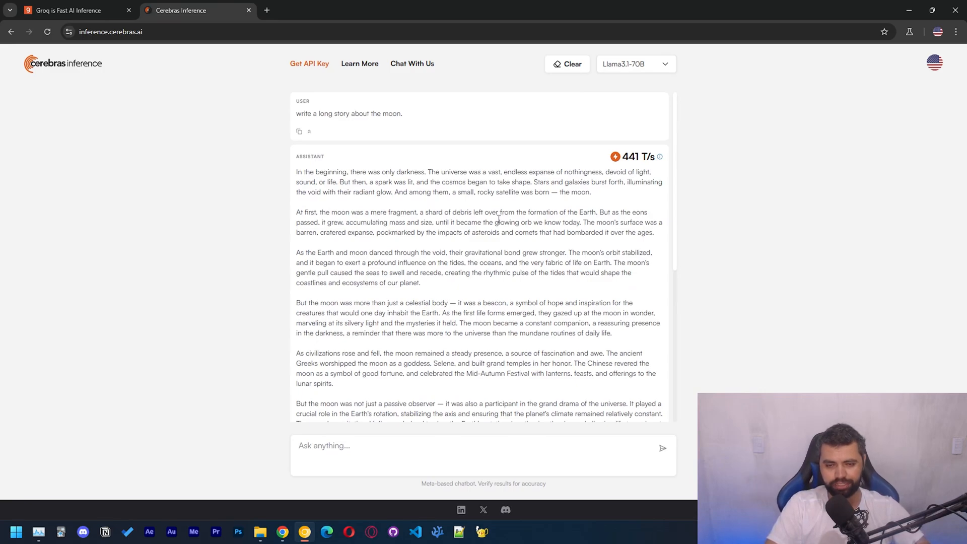
mouse_move(480, 248)
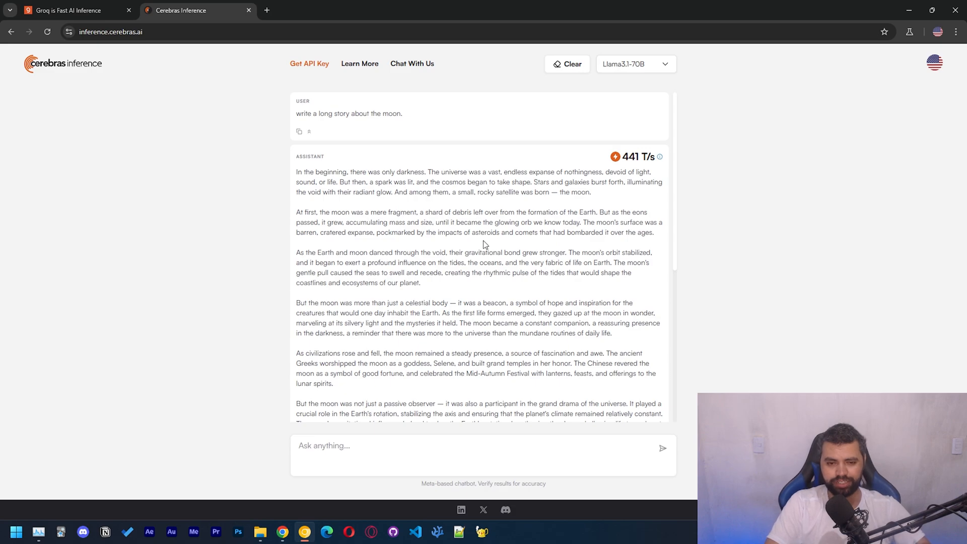
drag(459, 262, 421, 282)
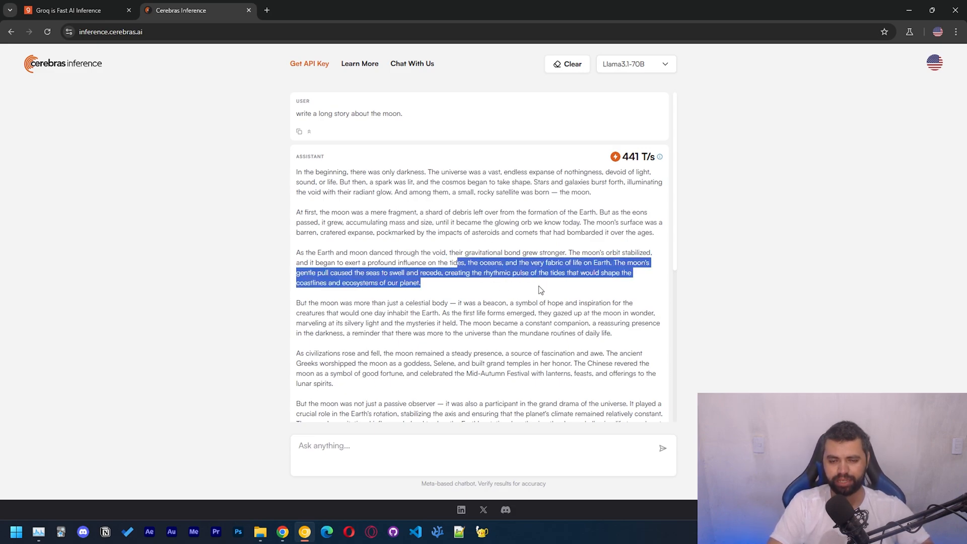
scroll(down, 3)
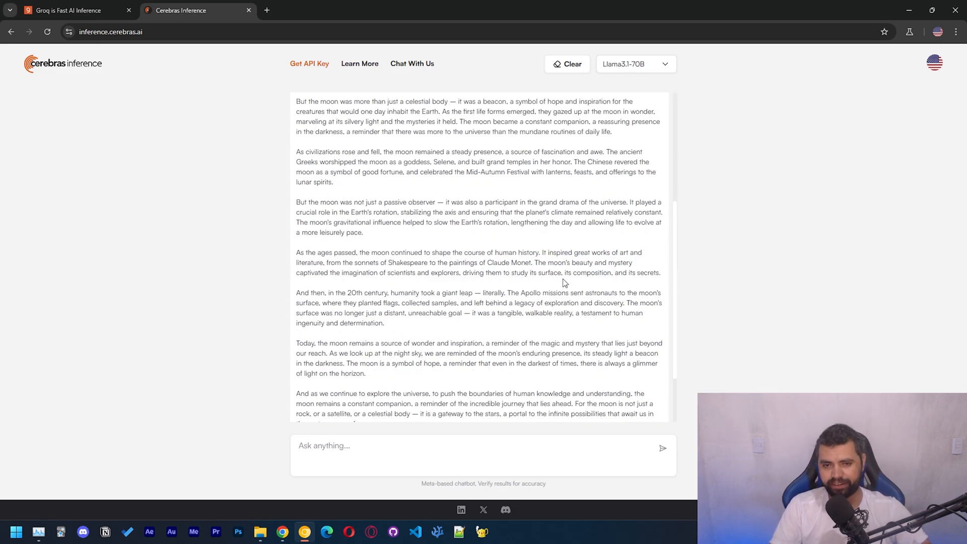